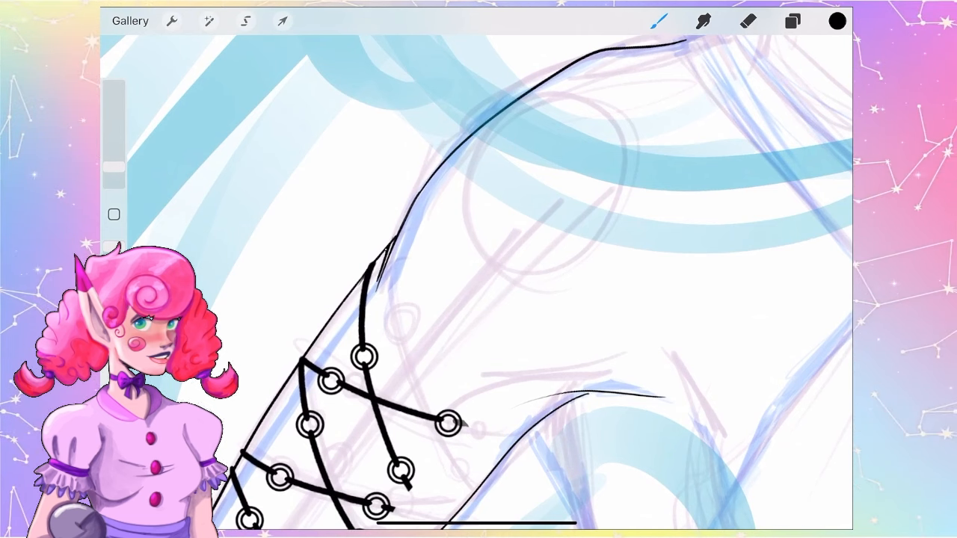
- Continue inking black outlines over the hair sketch layers
click(748, 21)
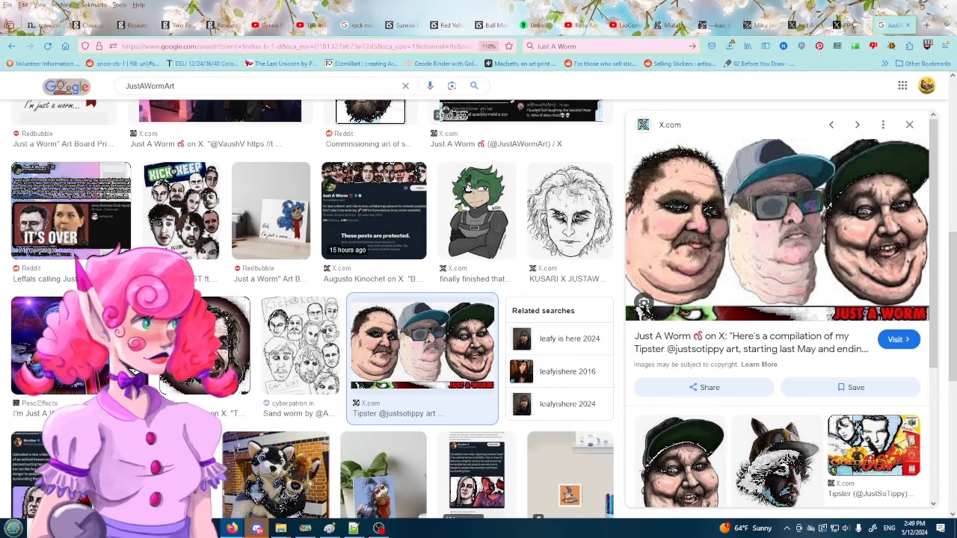
- Follow the X.com image result to the artist's profile page
click(897, 338)
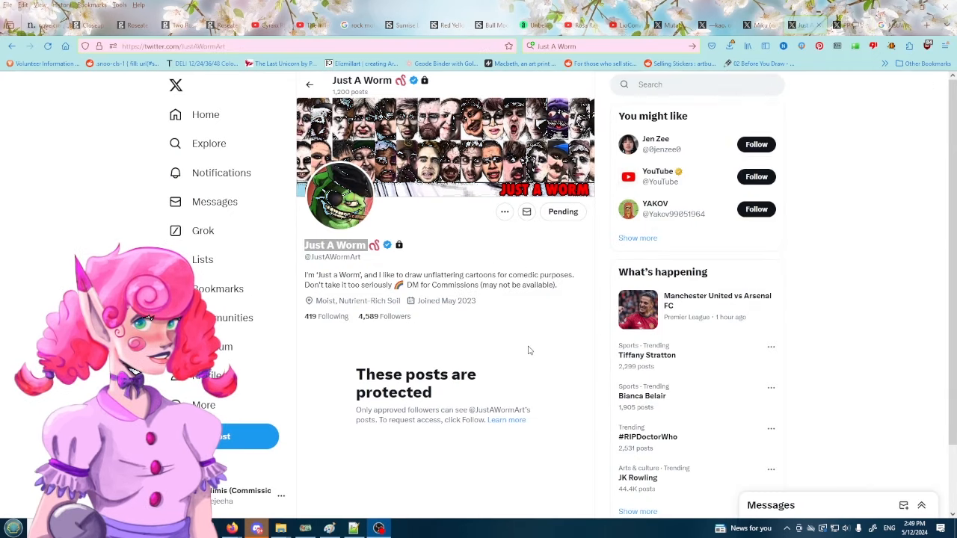
mouse_move(557, 341)
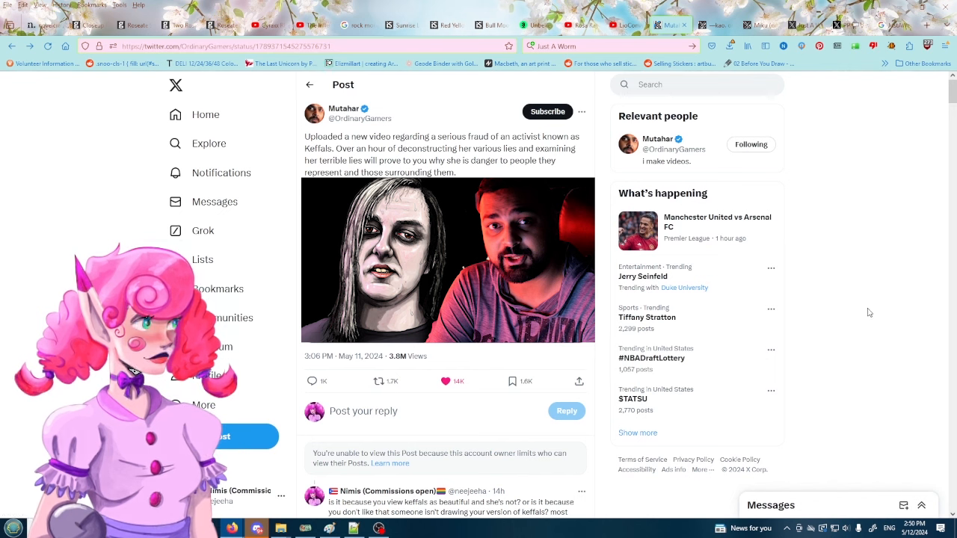
mouse_move(881, 305)
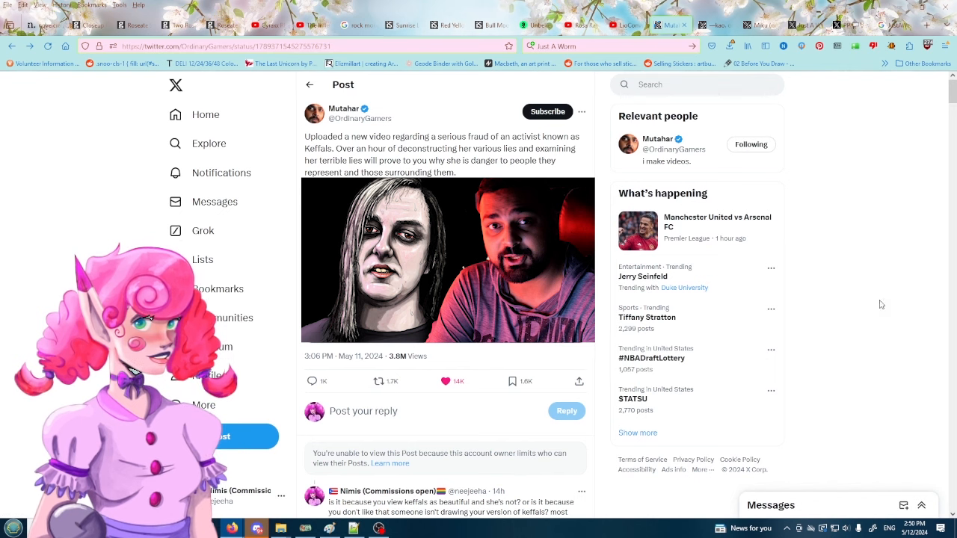
mouse_move(834, 326)
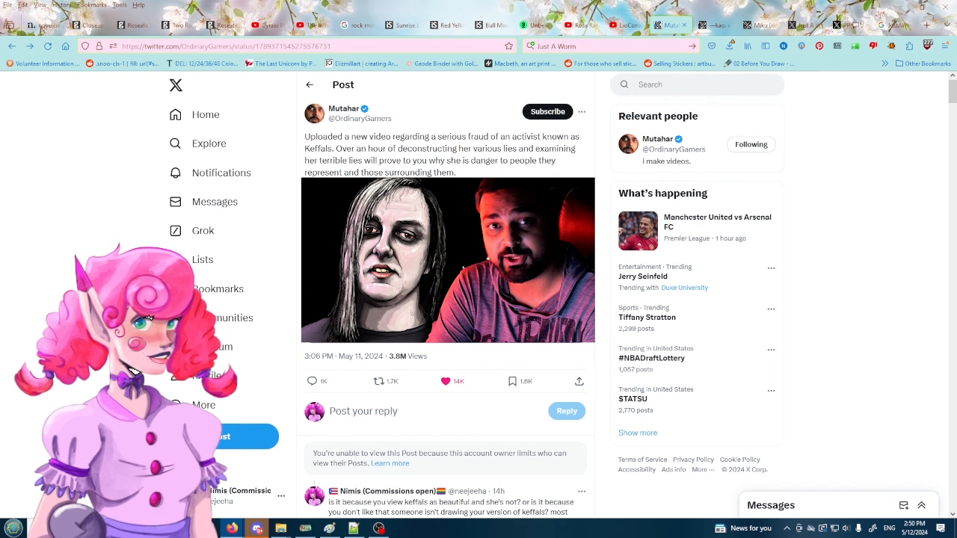
- Scroll down beneath the video announcement post to reveal its replies
scroll(down, 3)
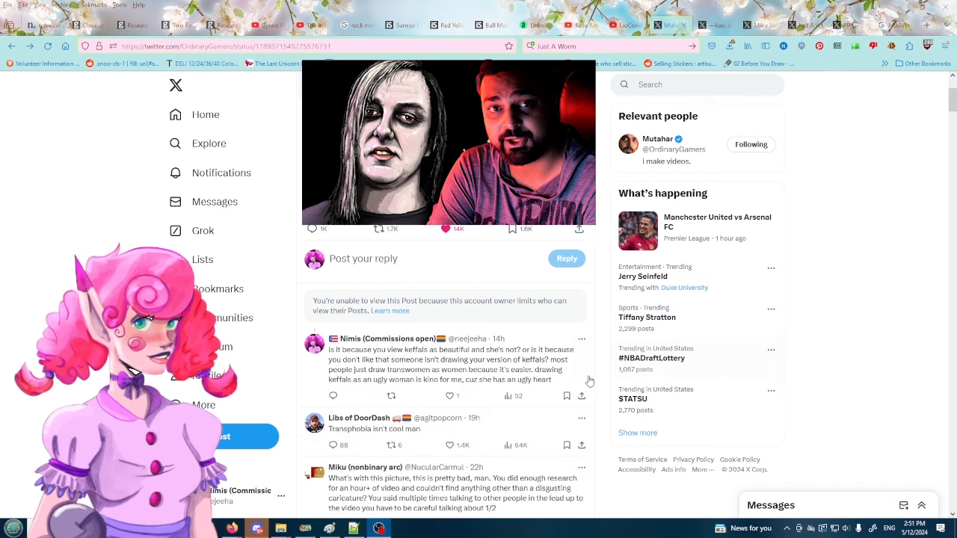
mouse_move(516, 313)
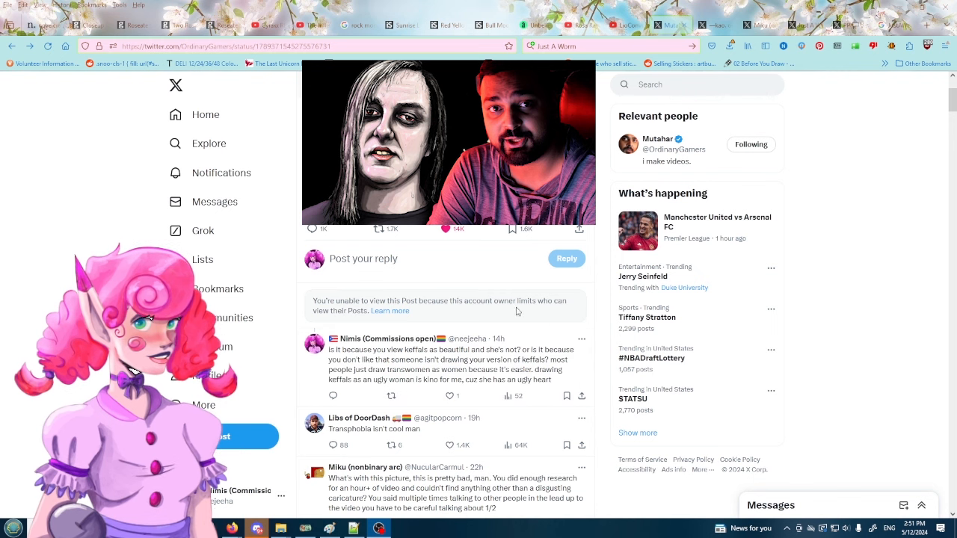
- Trace a long black outline along the flowing hair over the blue sketch
click(445, 359)
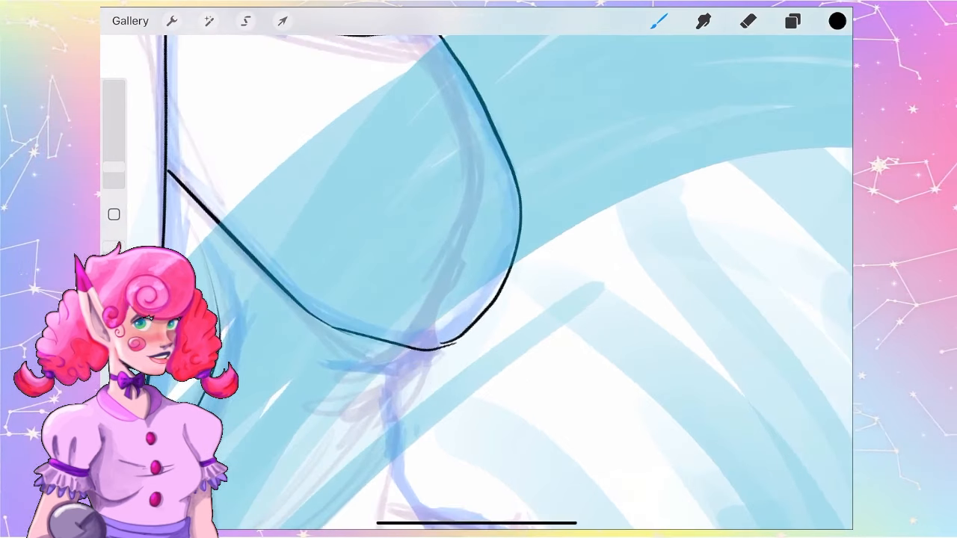
click(748, 21)
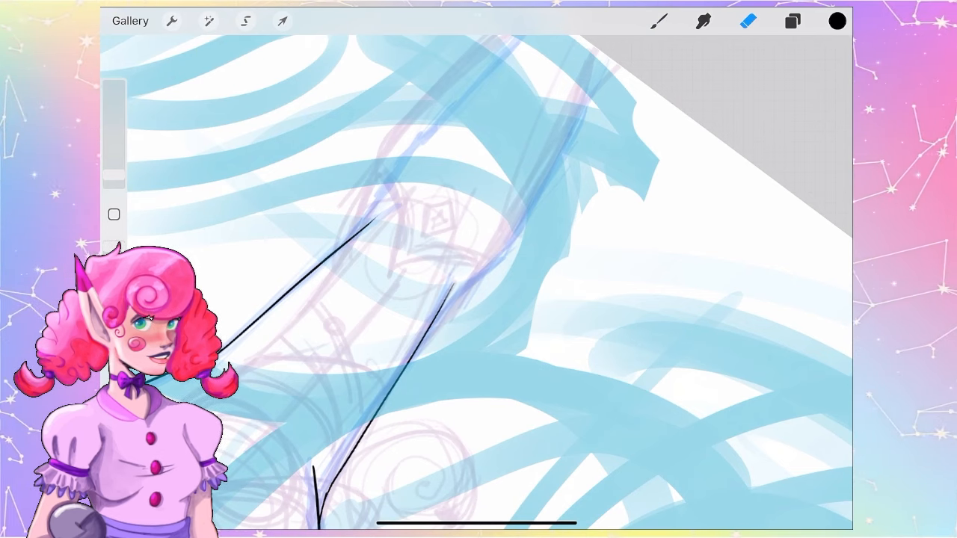
- Return to the ink brush and draw a long hair strand line over the sketch
click(658, 21)
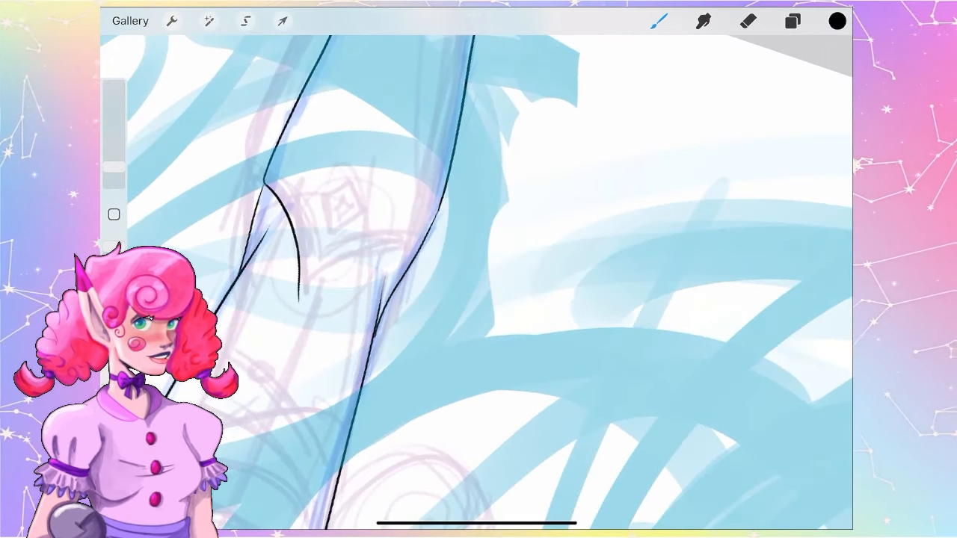
drag(300, 302, 426, 242)
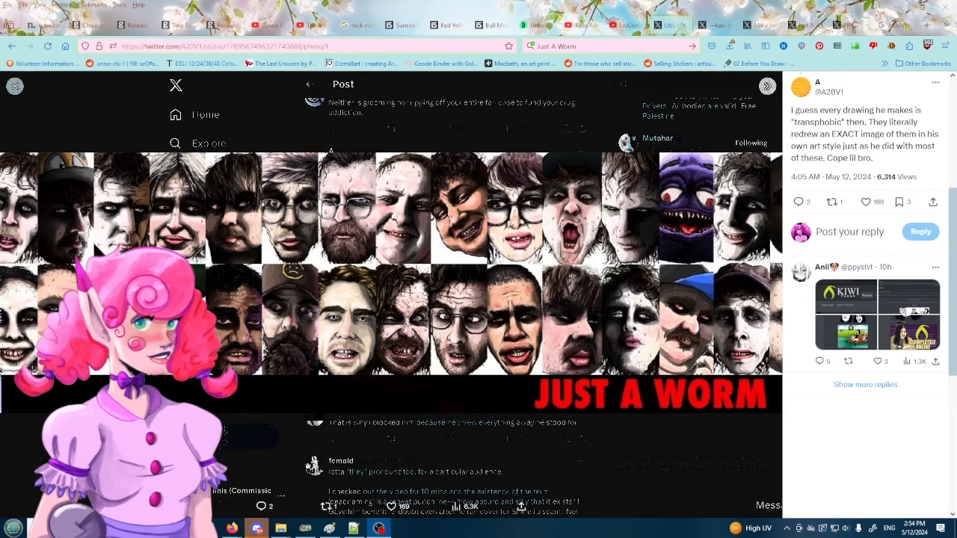
mouse_move(673, 303)
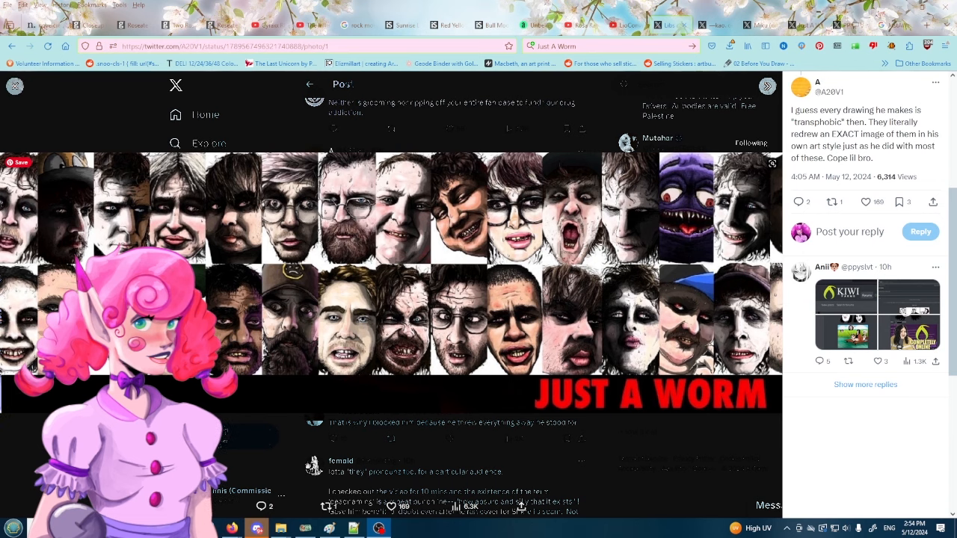
mouse_move(95, 236)
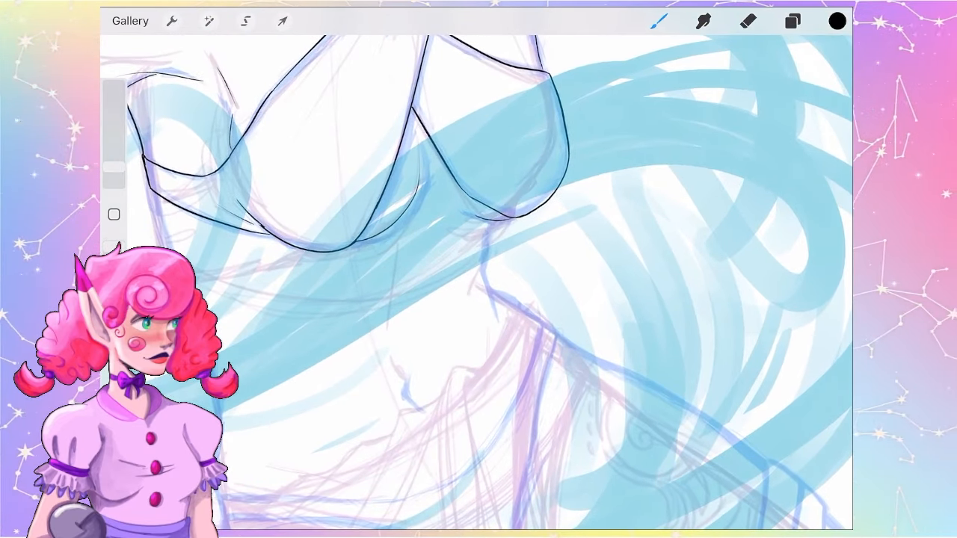
- Erase stray ink, undo a stroke, and make Layer 4 the active drawing layer for the curves
click(748, 21)
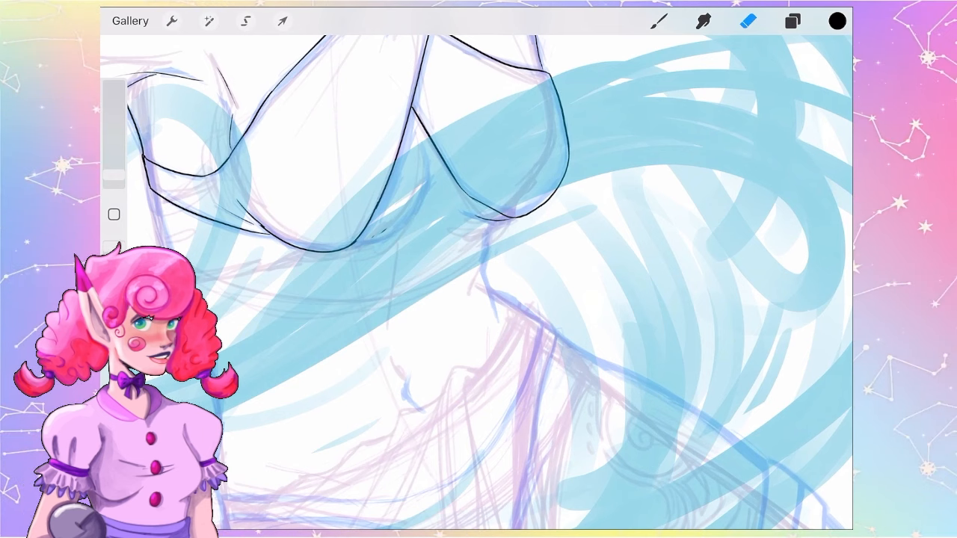
click(658, 21)
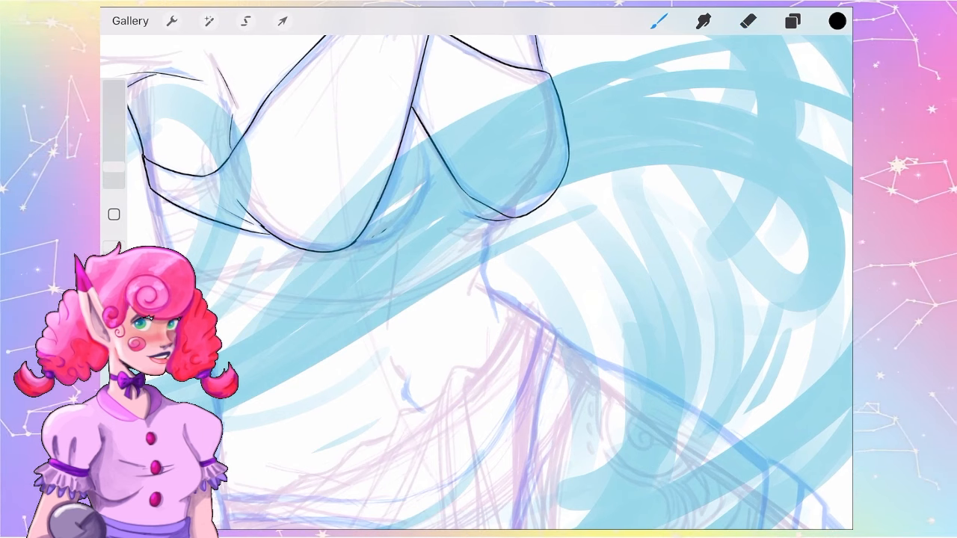
key(ctrl+z)
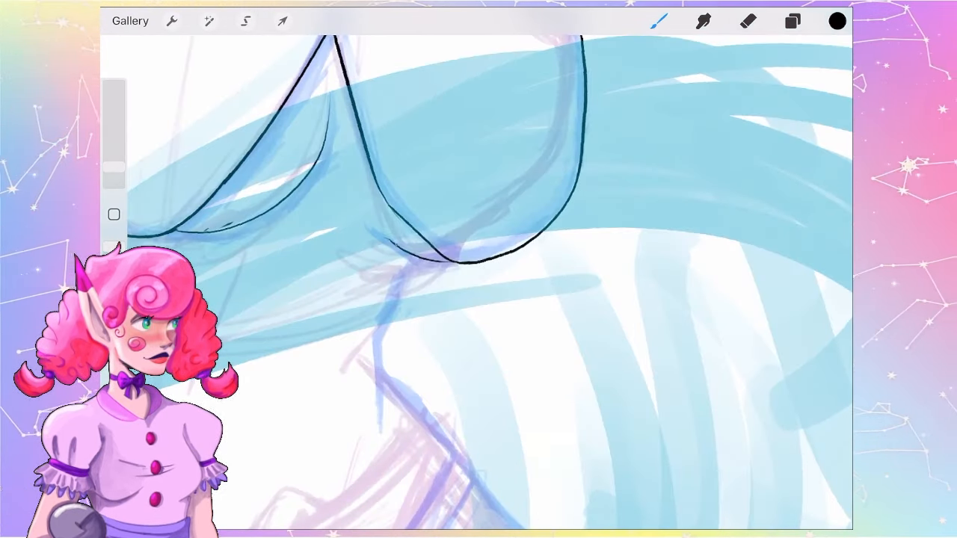
click(792, 20)
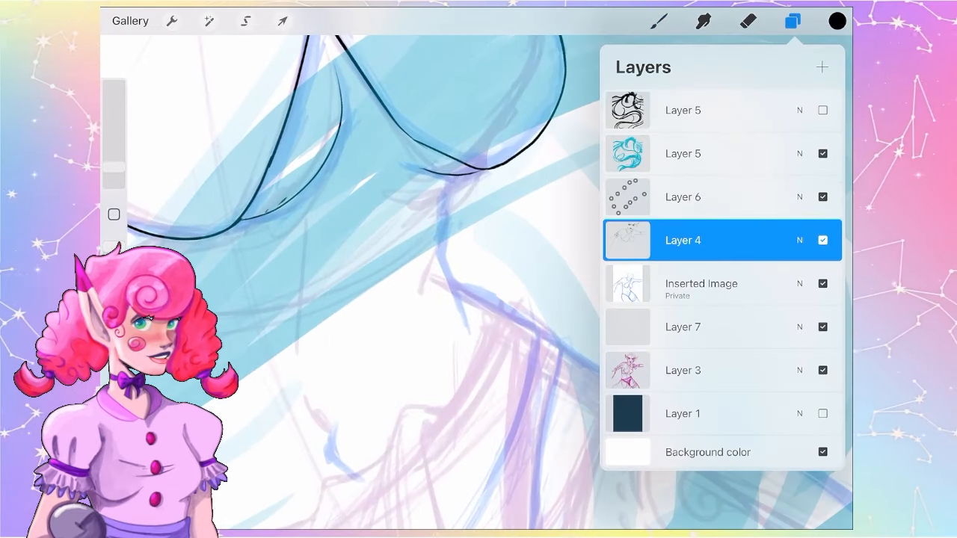
click(793, 21)
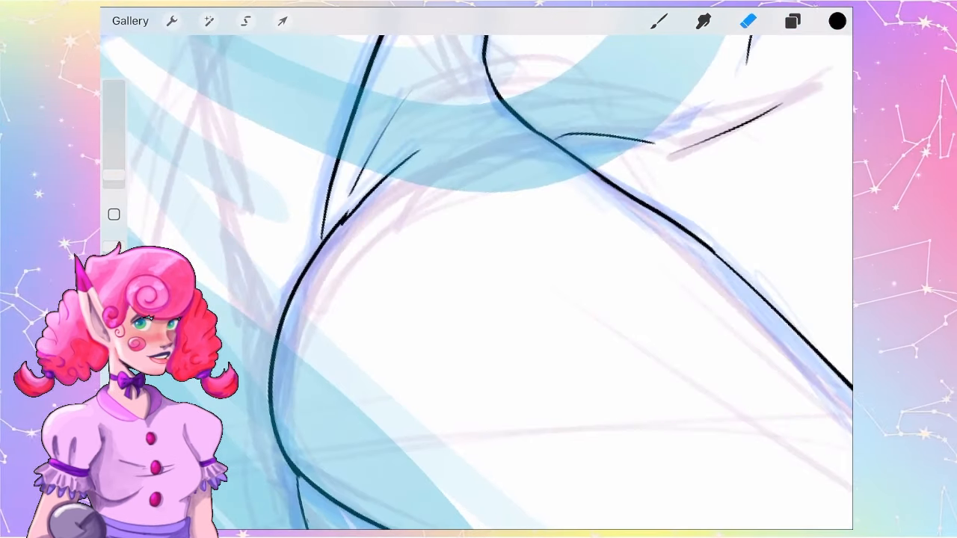
- Ink the neck outline running down from the jaw with the brush
click(658, 20)
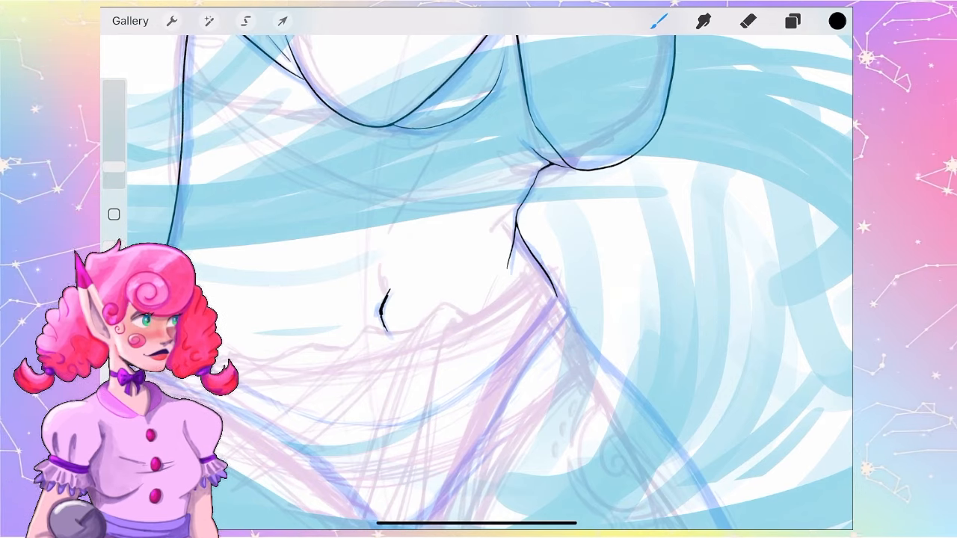
scroll(down, 3)
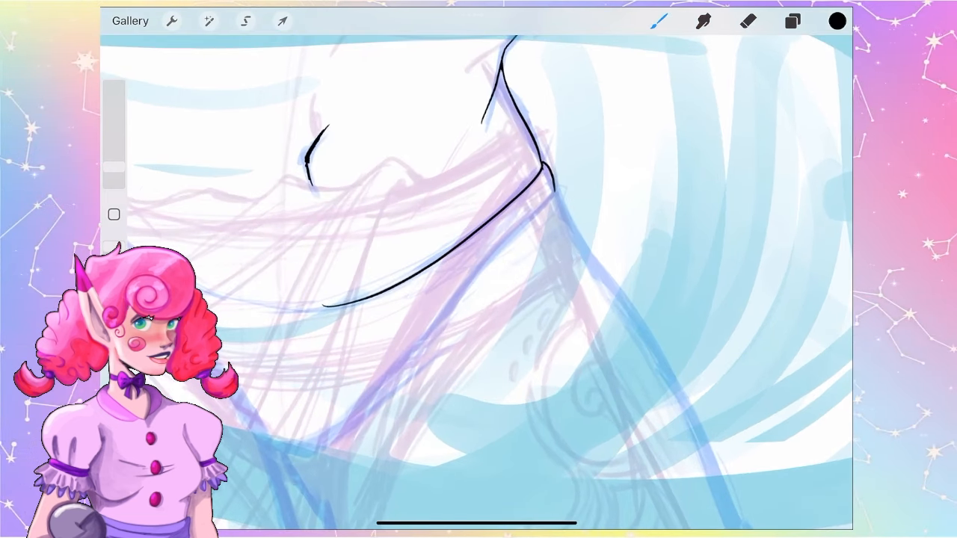
drag(553, 187, 322, 446)
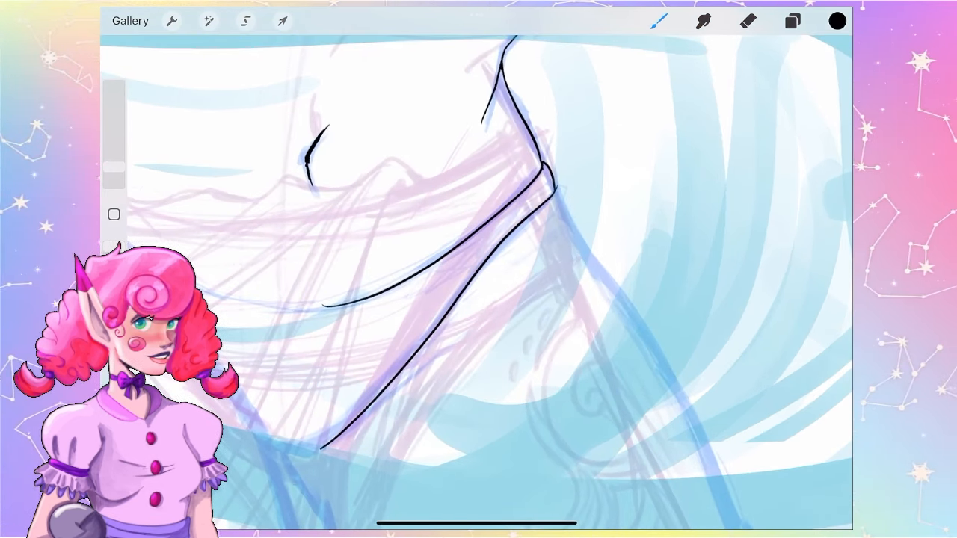
click(748, 21)
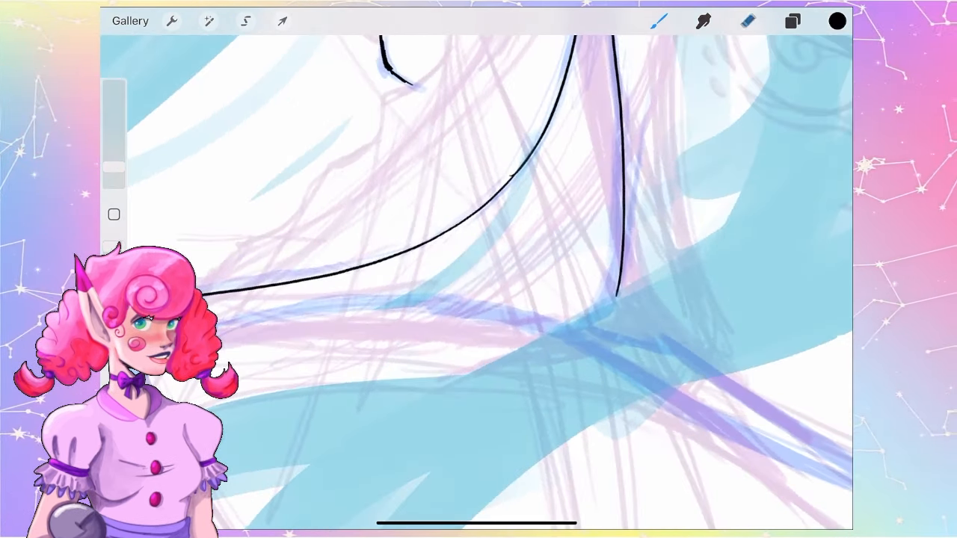
- Continue inking the chest and shoulder contours and start the face and eye
click(747, 20)
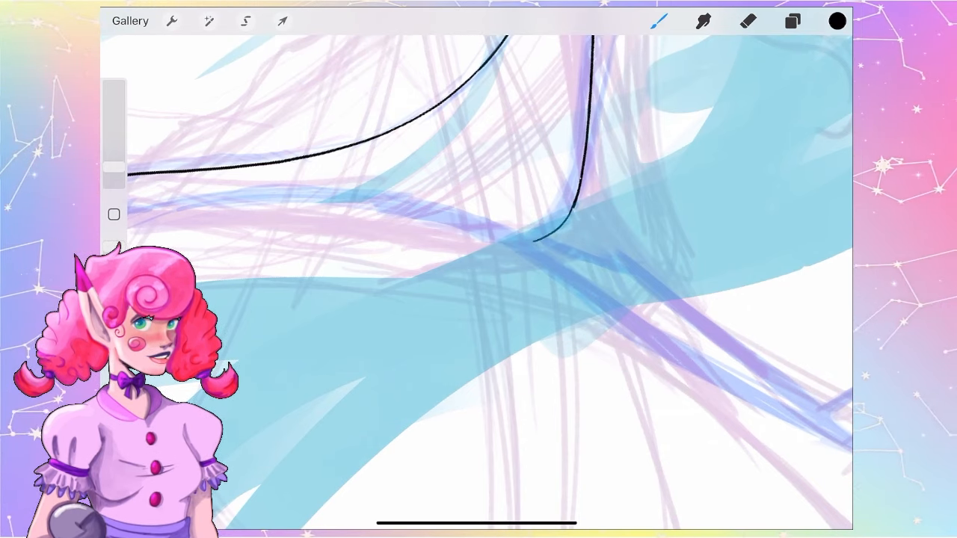
click(747, 21)
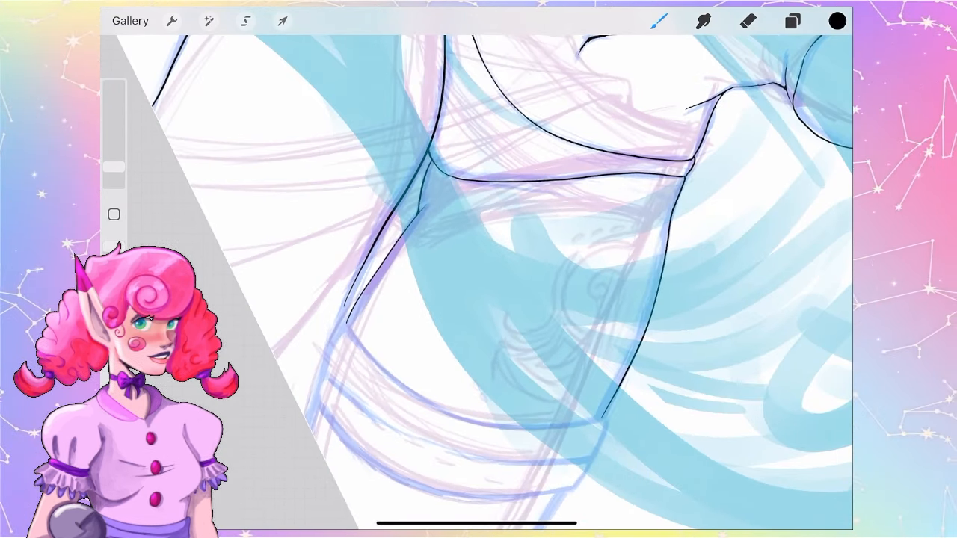
click(748, 21)
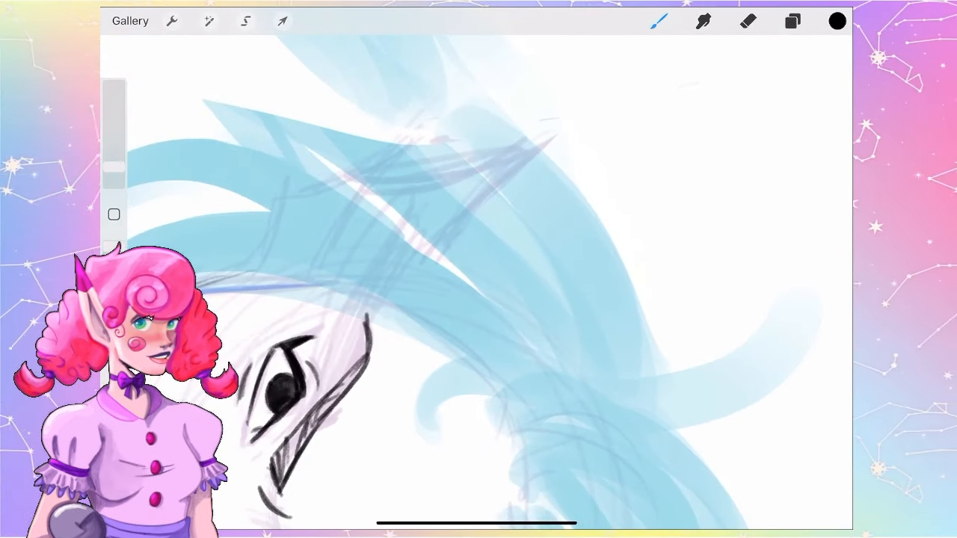
- Draw three sweeping hair strand strokes above the inked fin-eared face
drag(392, 299, 583, 120)
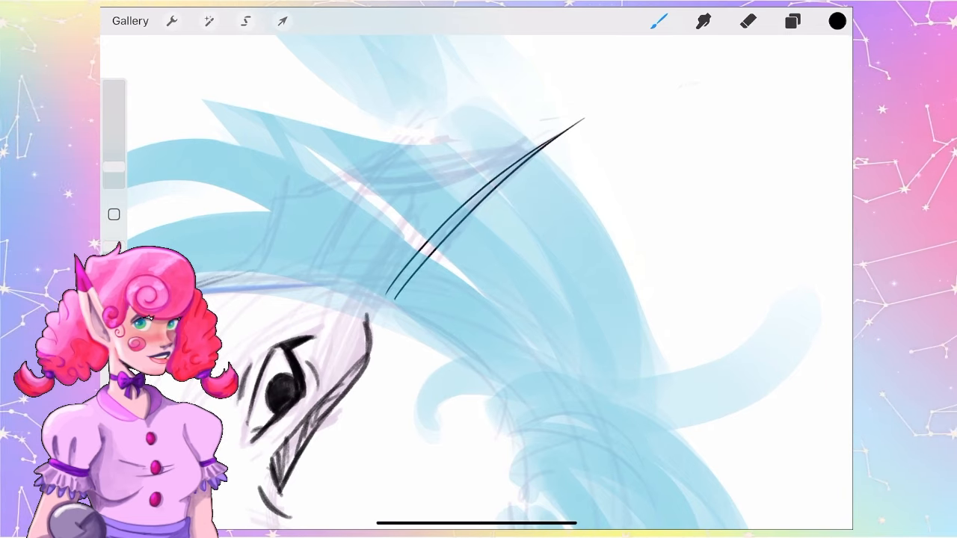
drag(434, 137, 332, 281)
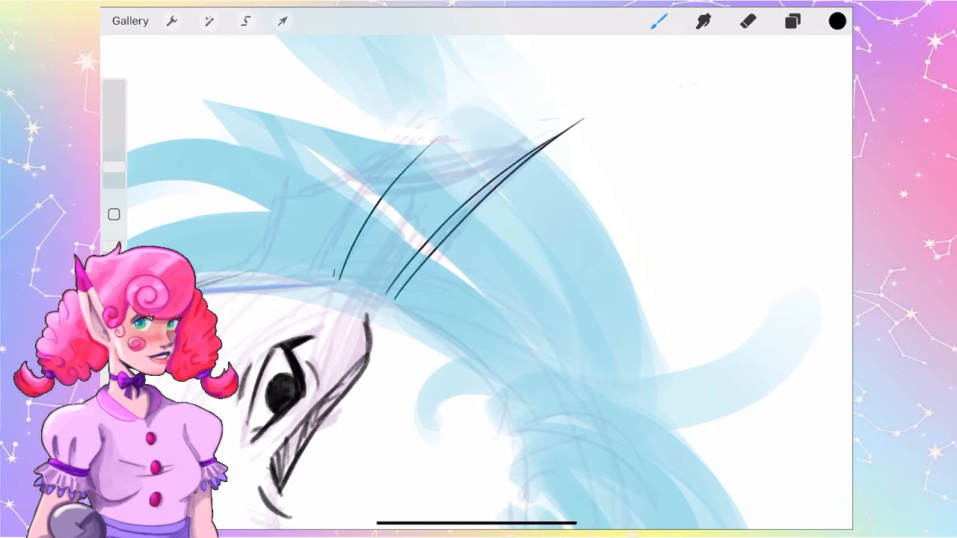
drag(275, 194, 281, 269)
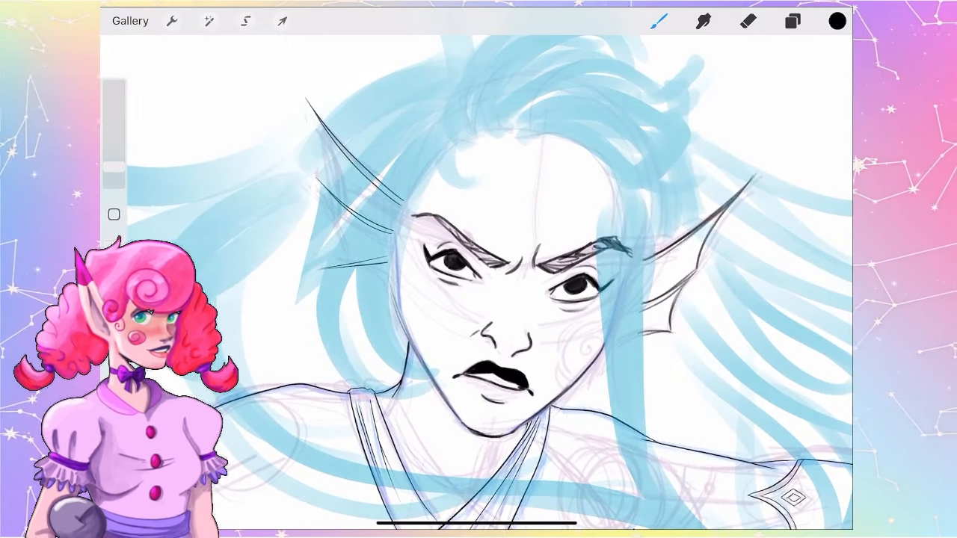
click(245, 21)
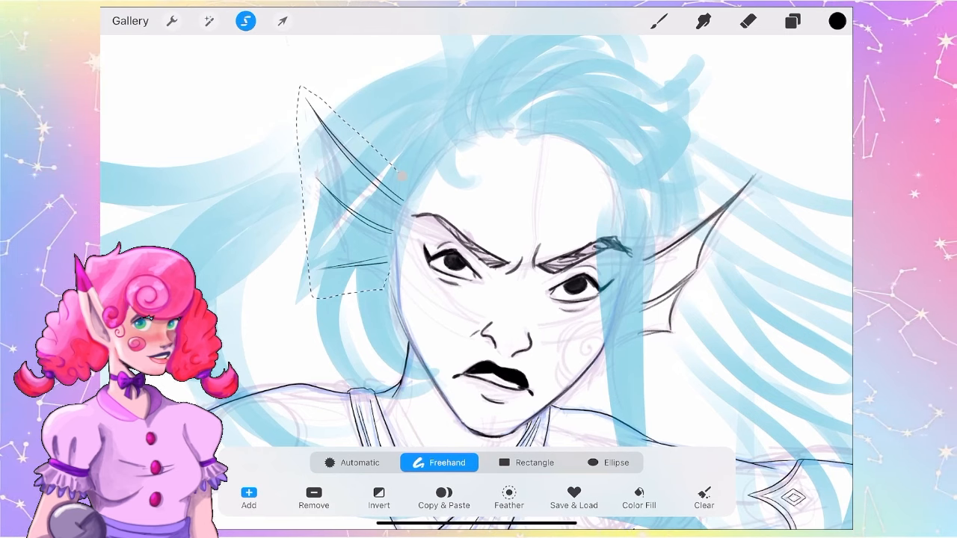
- Lasso the left fin ear freehand and move it into place beside the head
click(281, 21)
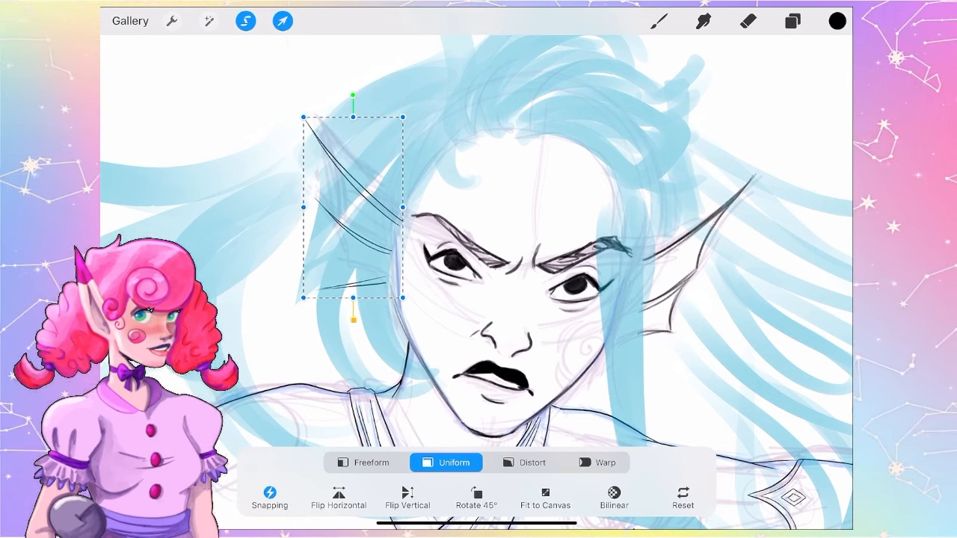
click(658, 21)
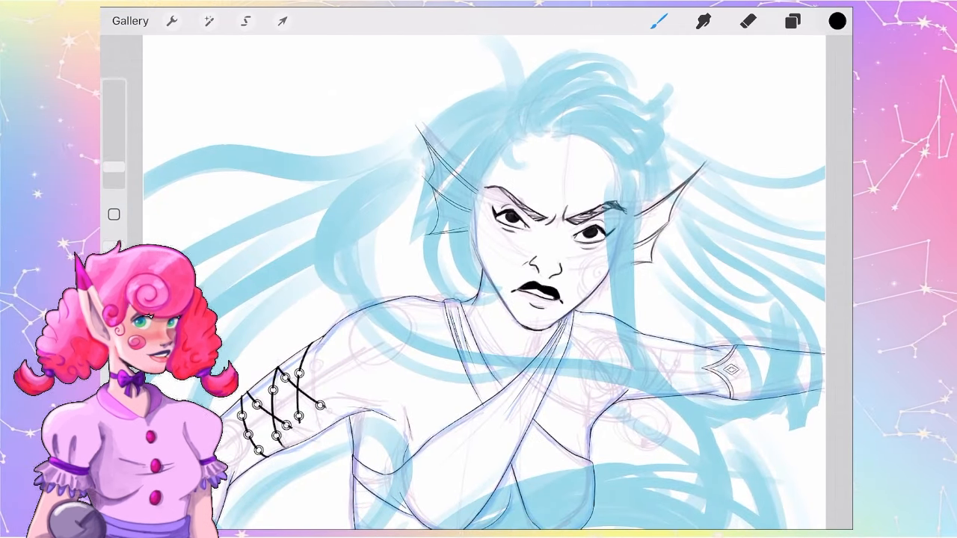
- Check the layers, erase the old right ear and select the fin ear to copy
click(793, 21)
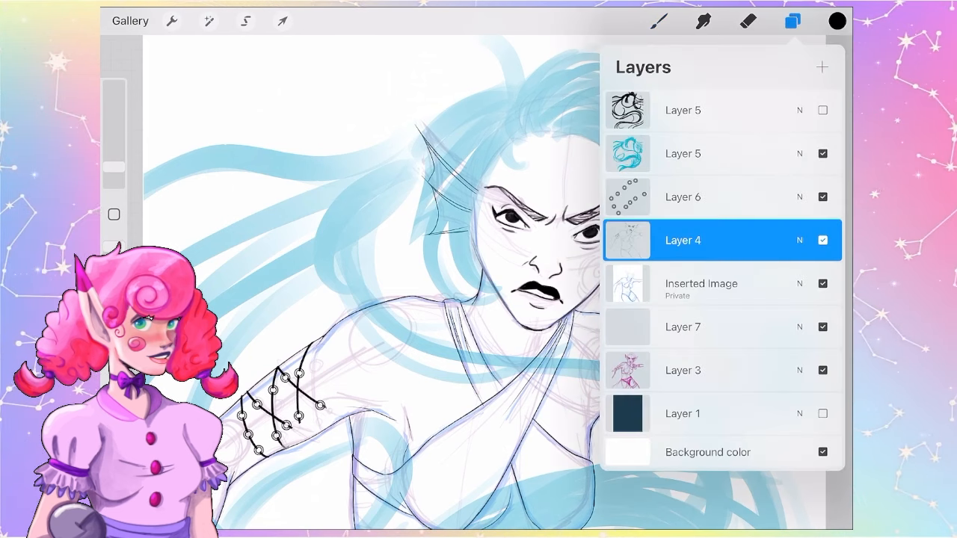
click(793, 21)
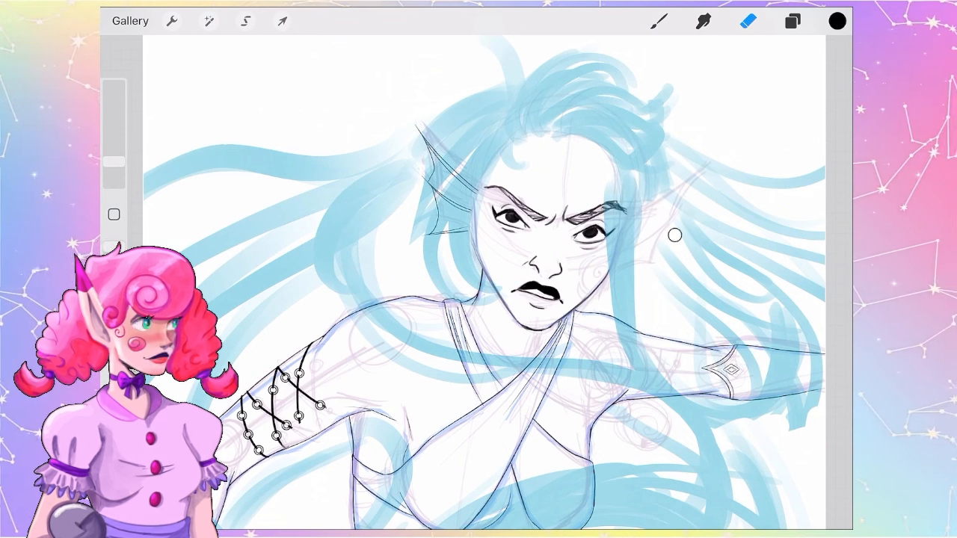
click(246, 21)
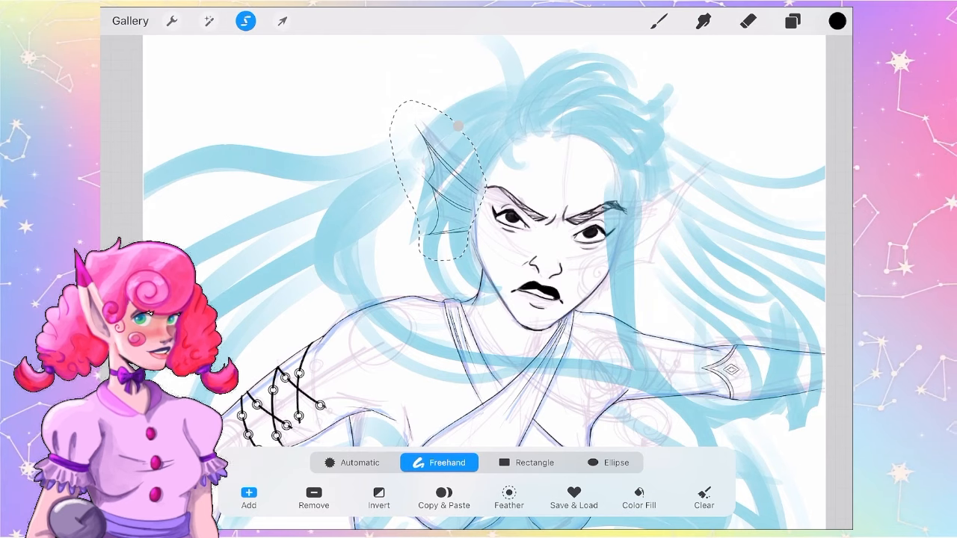
click(443, 497)
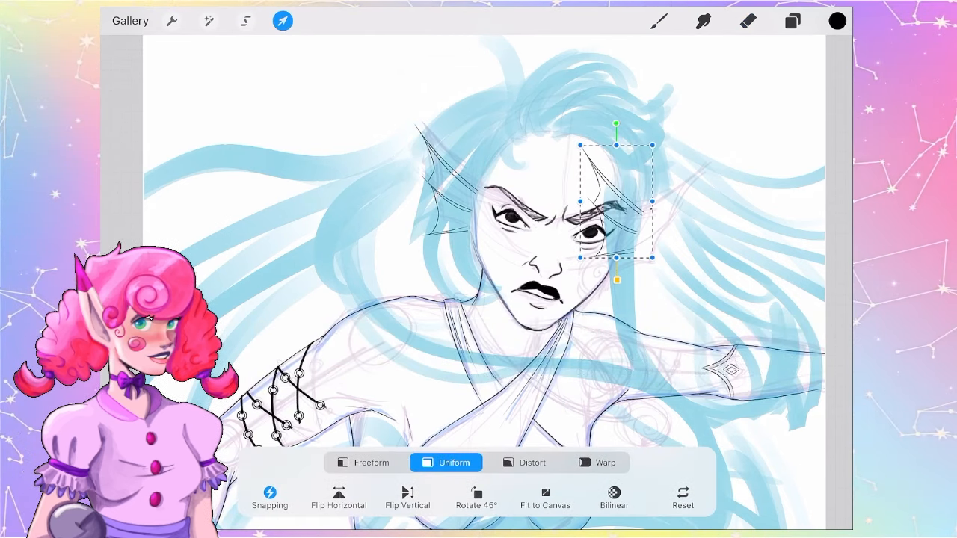
- Place the ear copy beside the right cheek, enlarged and tilted outward
drag(614, 202, 655, 207)
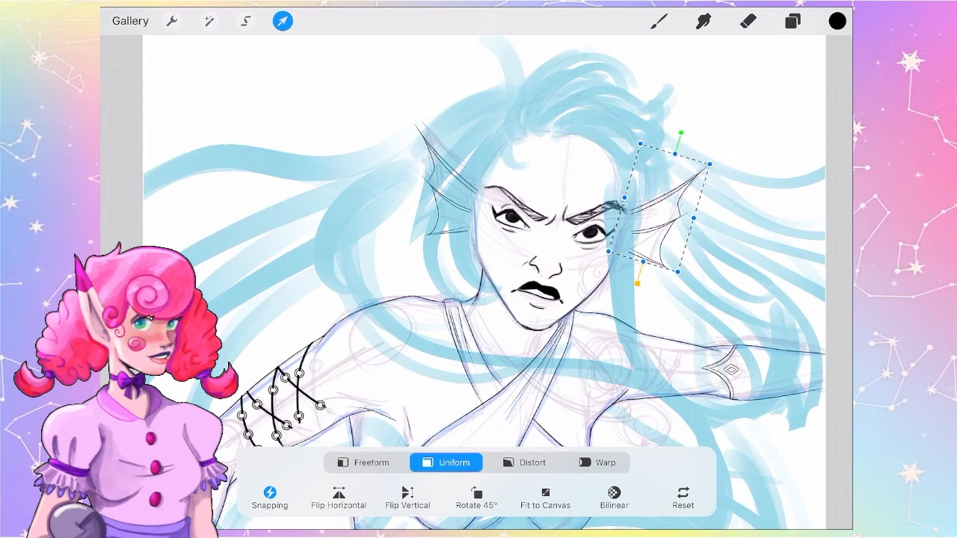
drag(661, 217, 670, 207)
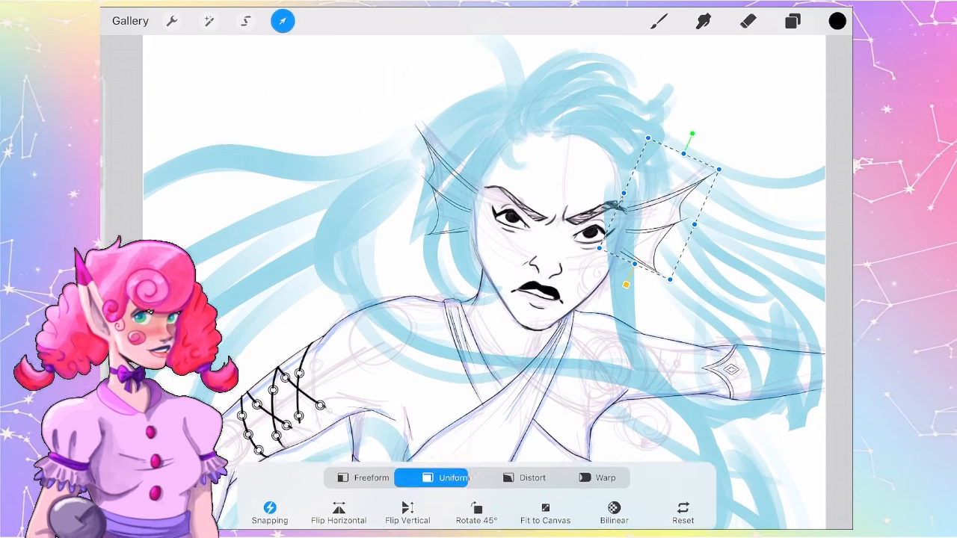
click(245, 21)
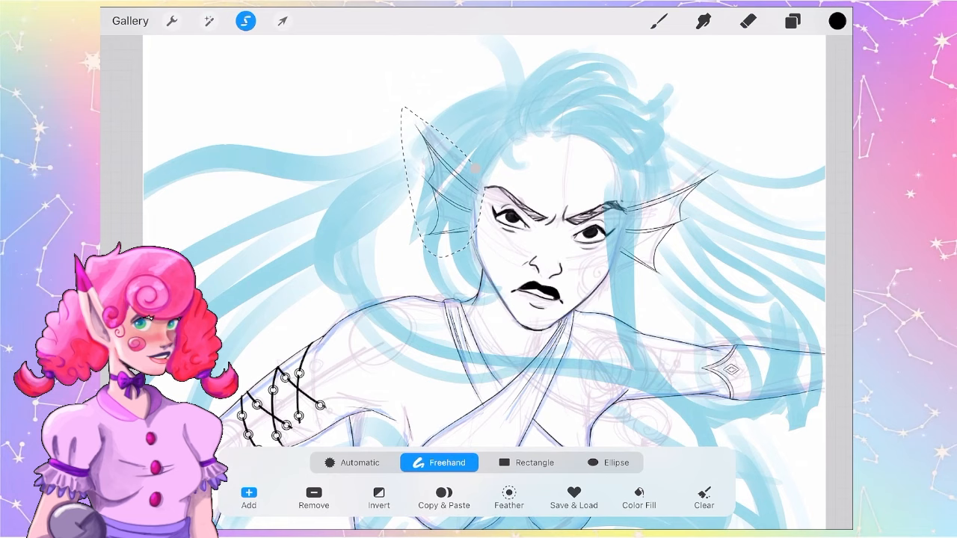
- Select the left-ear layer and rescale the left fin ear uniformly beside the head
click(792, 21)
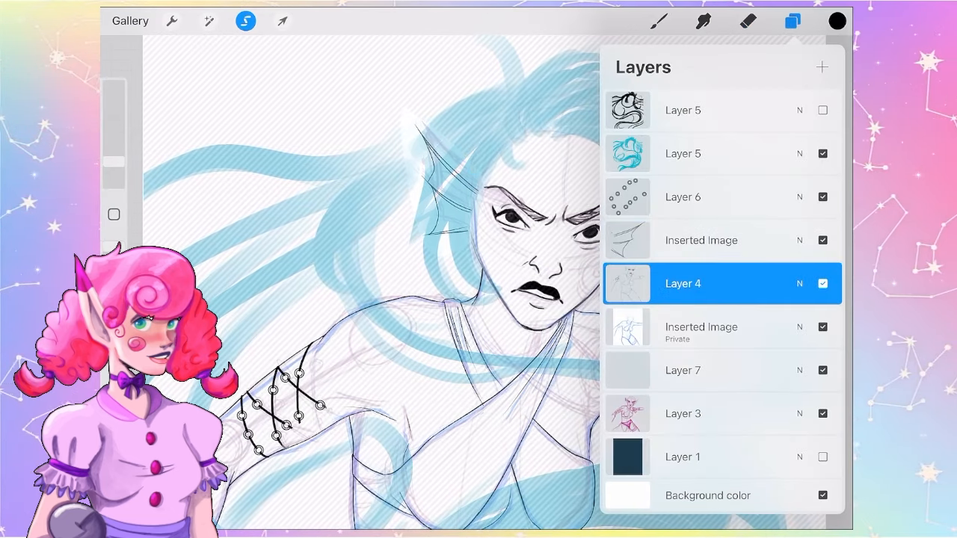
click(281, 21)
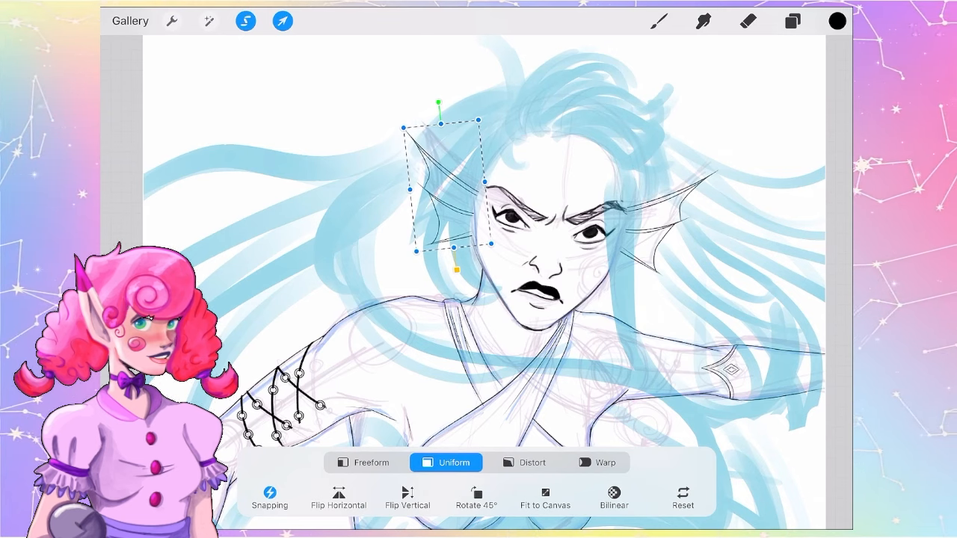
click(792, 21)
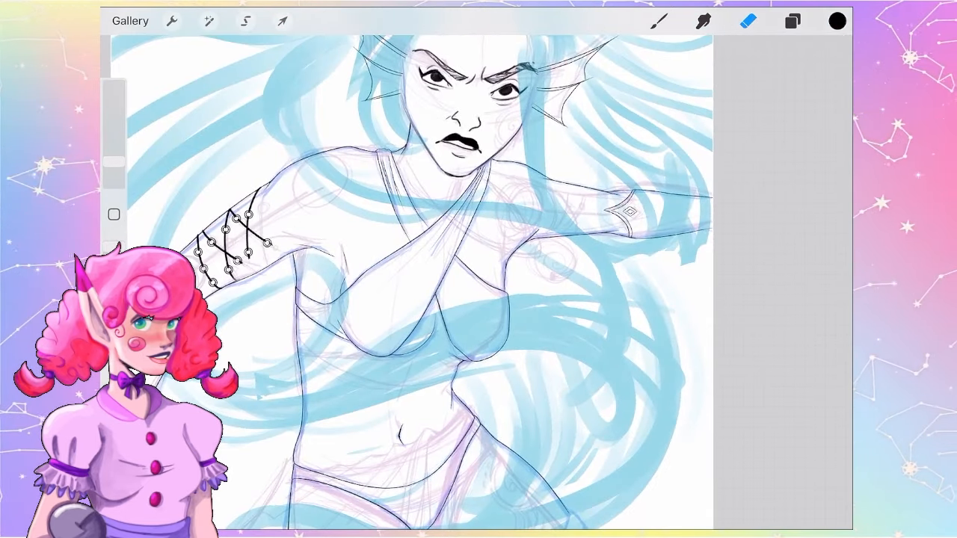
- Ink the arm contours and diamond armband, undo the shoulder spiral and redraw it
click(793, 21)
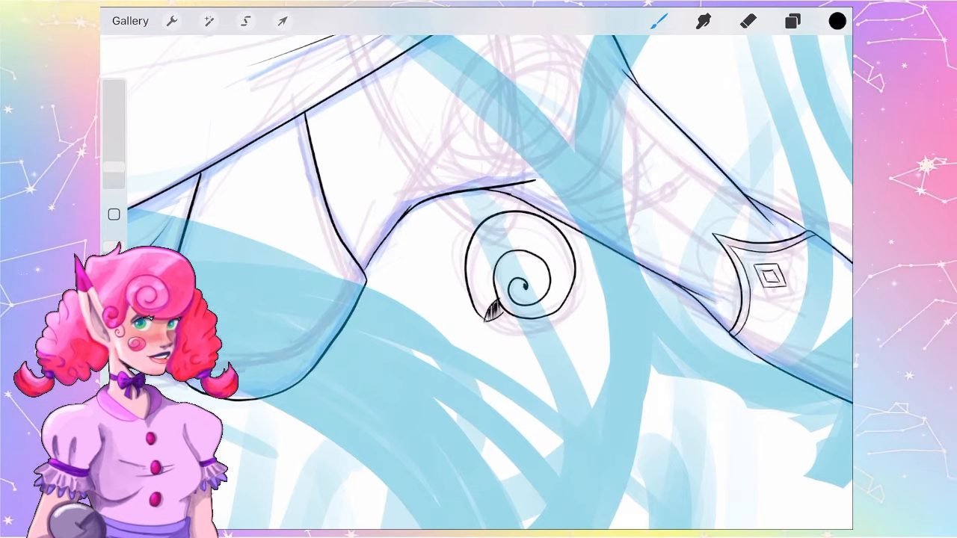
key(ctrl+z)
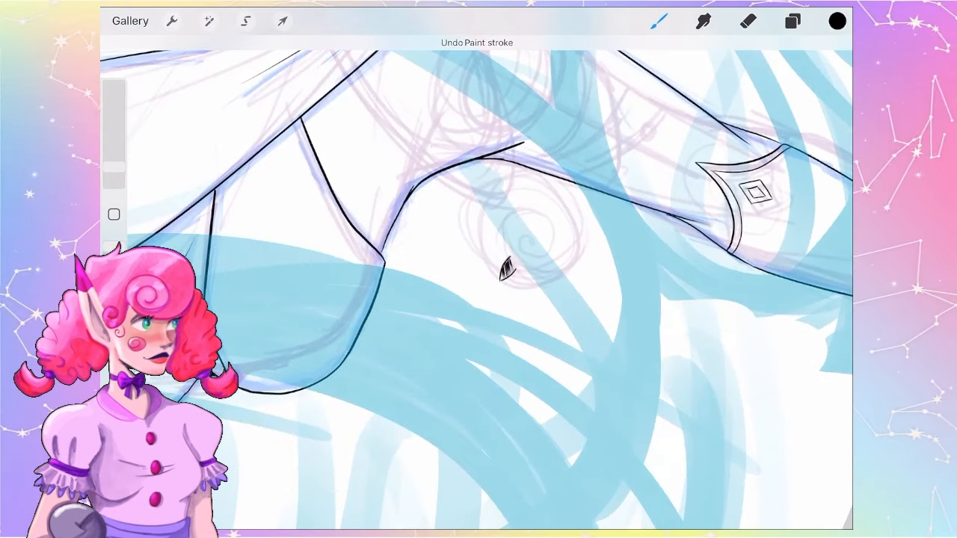
drag(523, 255, 553, 239)
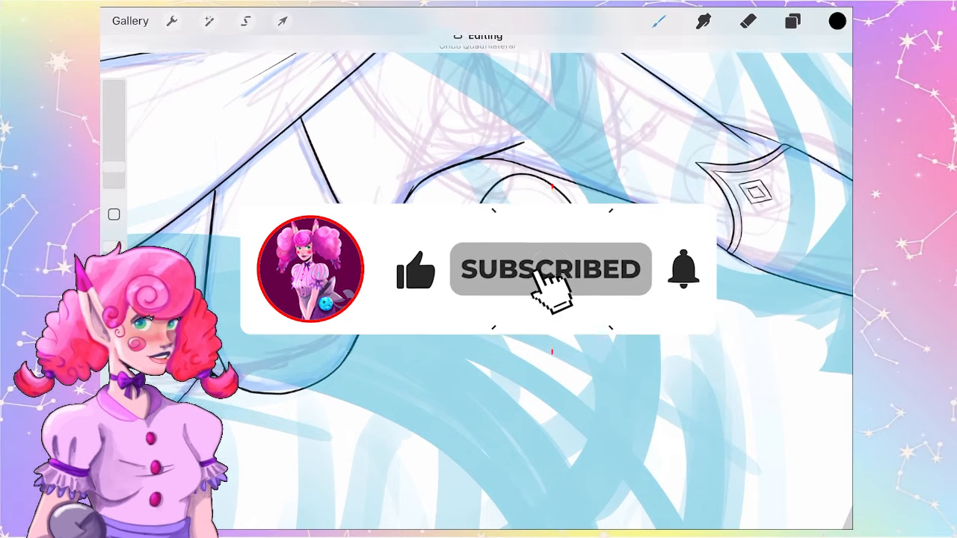
mouse_move(695, 284)
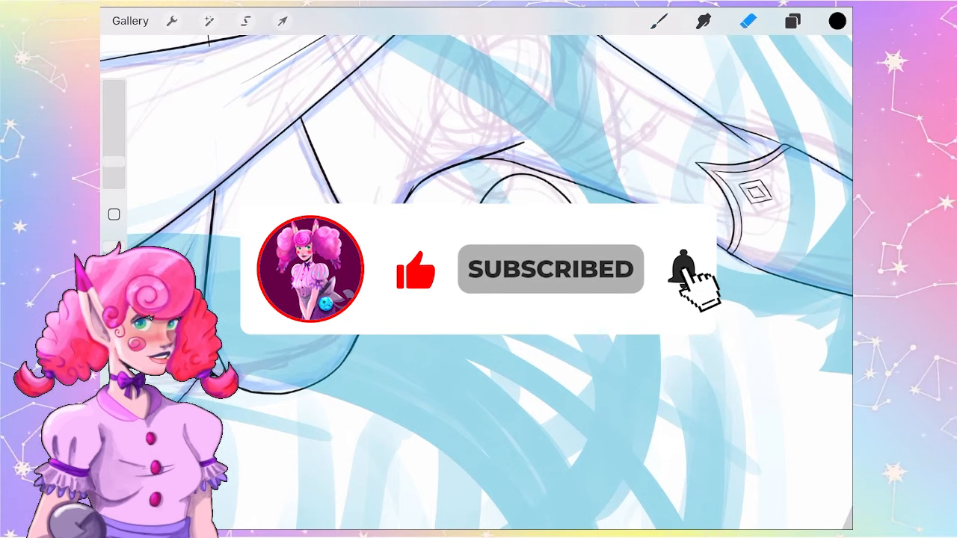